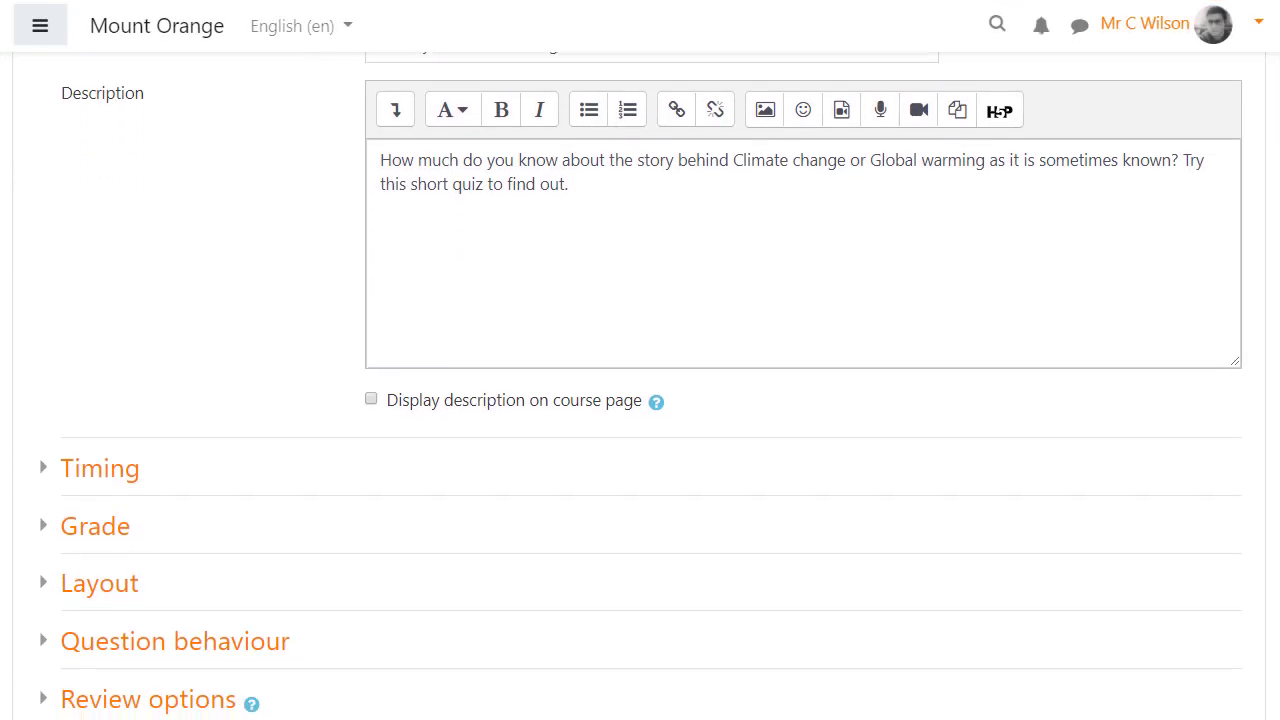
Expand the quiz's Safe Exam Browser section and show the 'Require the use of Safe Exam Browser' choices
{"action": "scroll", "scroll_direction": "down", "scroll_amount": 3}
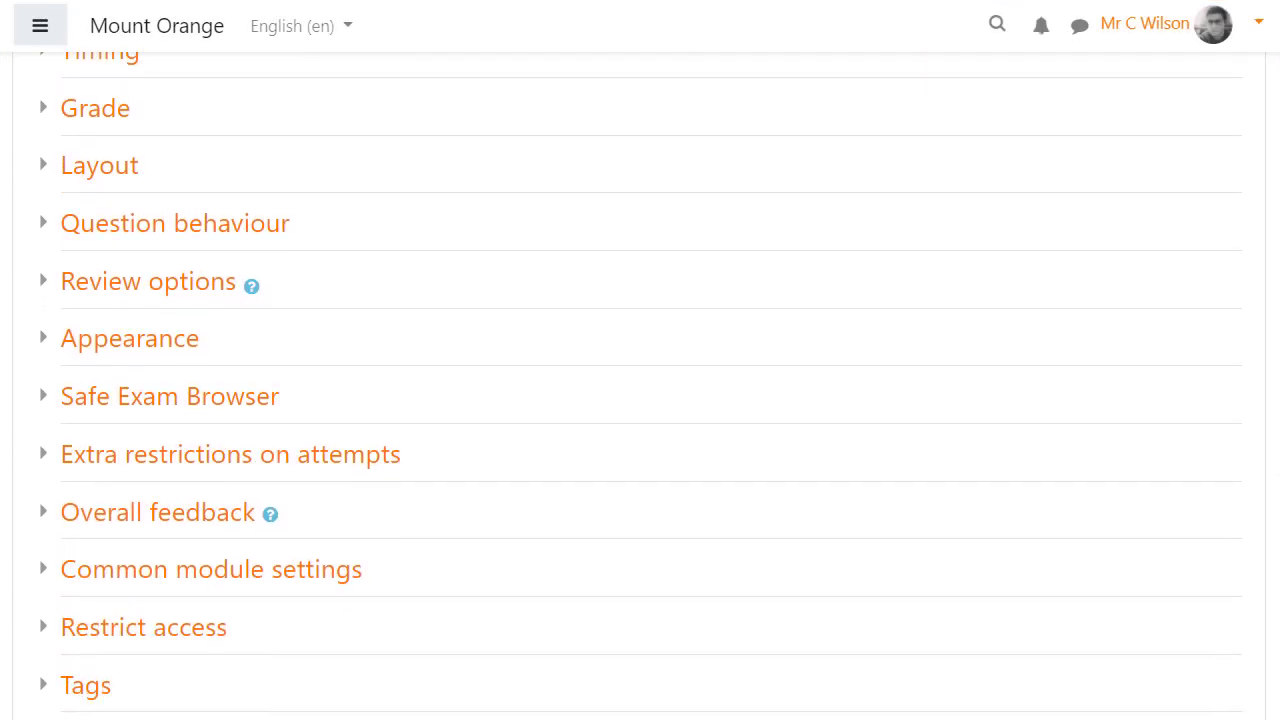
{"action": "scroll", "scroll_direction": "down", "scroll_amount": 3}
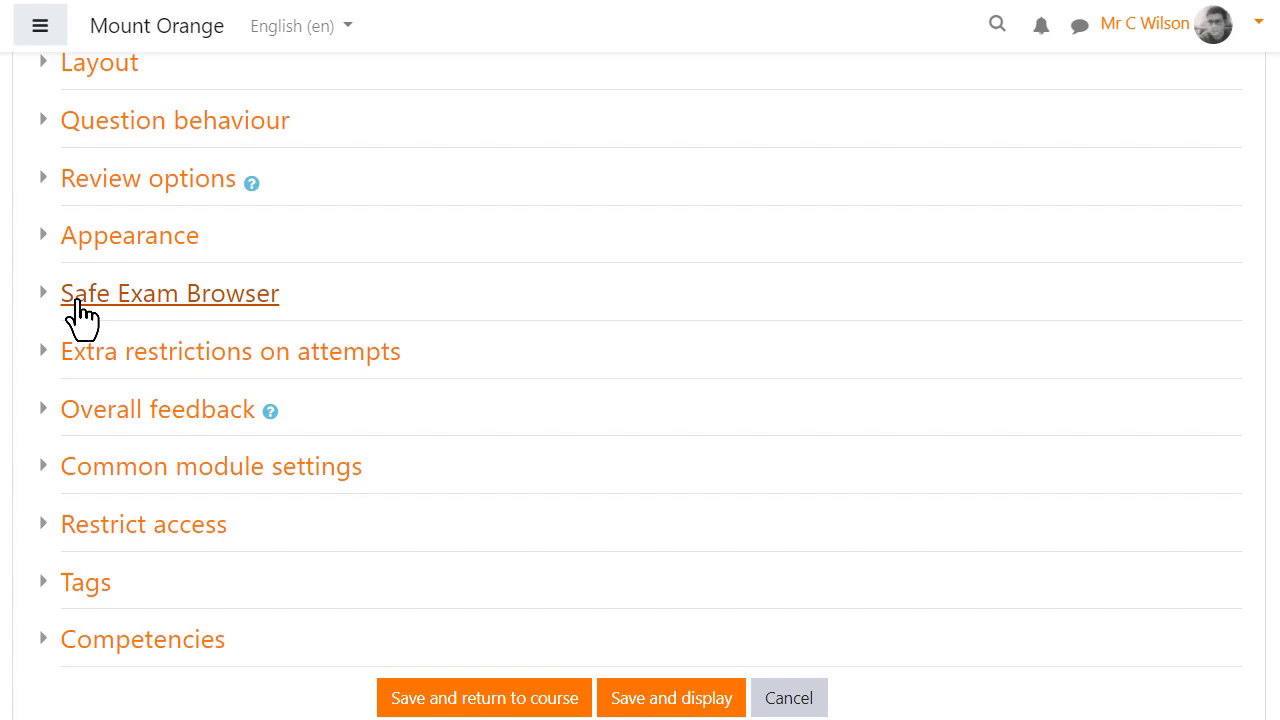
{"action": "left_click", "coordinate": [170, 292]}
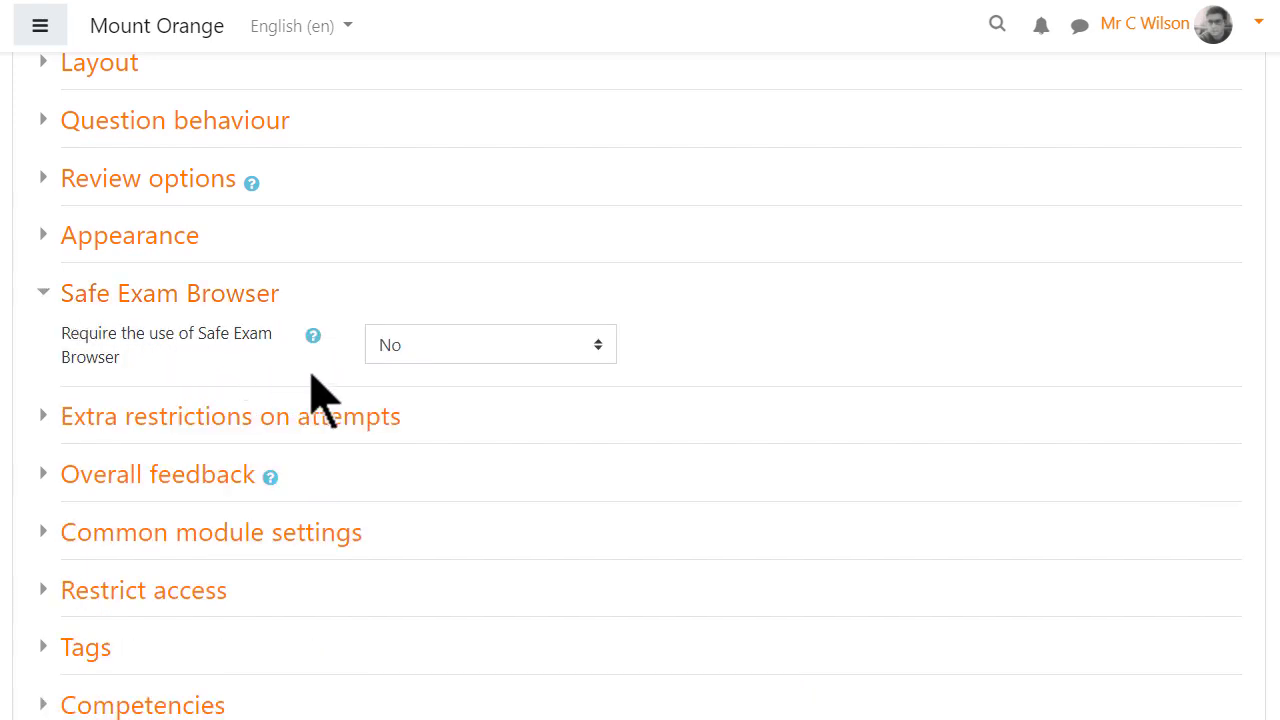
{"action": "mouse_move", "coordinate": [604, 384]}
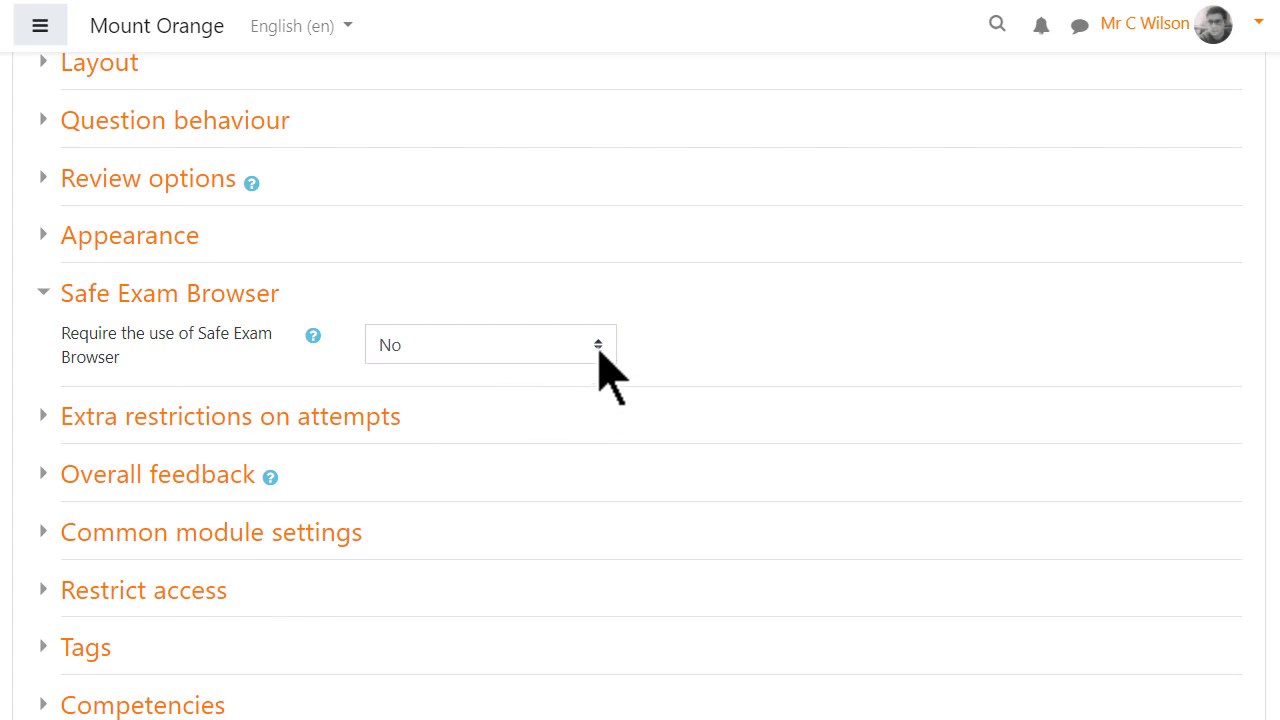
{"action": "left_click", "coordinate": [488, 344]}
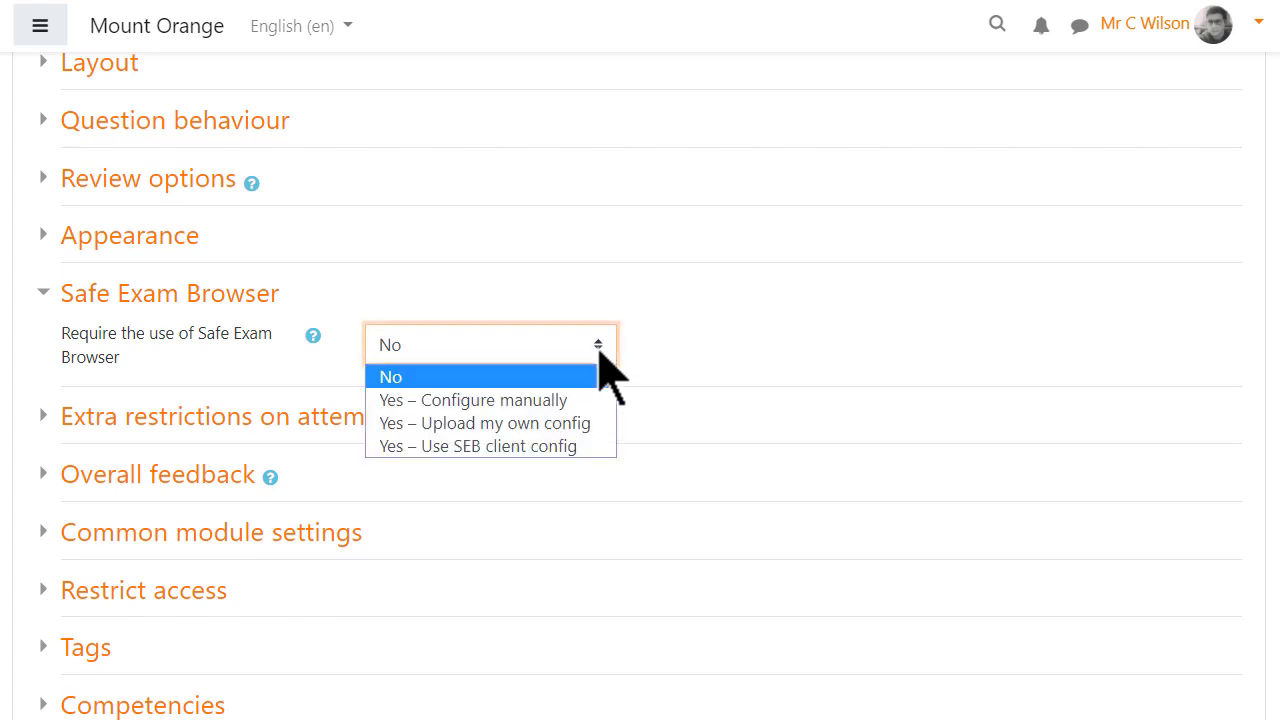
{"action": "mouse_move", "coordinate": [608, 384]}
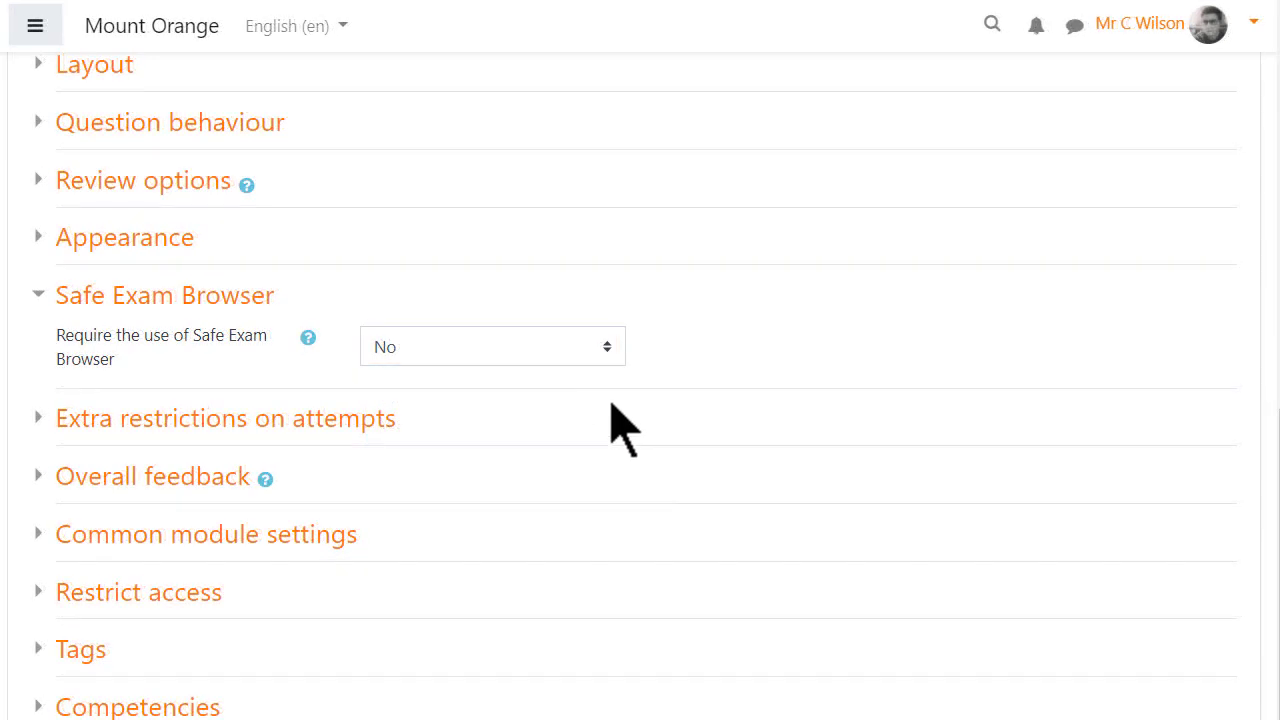
{"action": "left_click", "coordinate": [492, 346]}
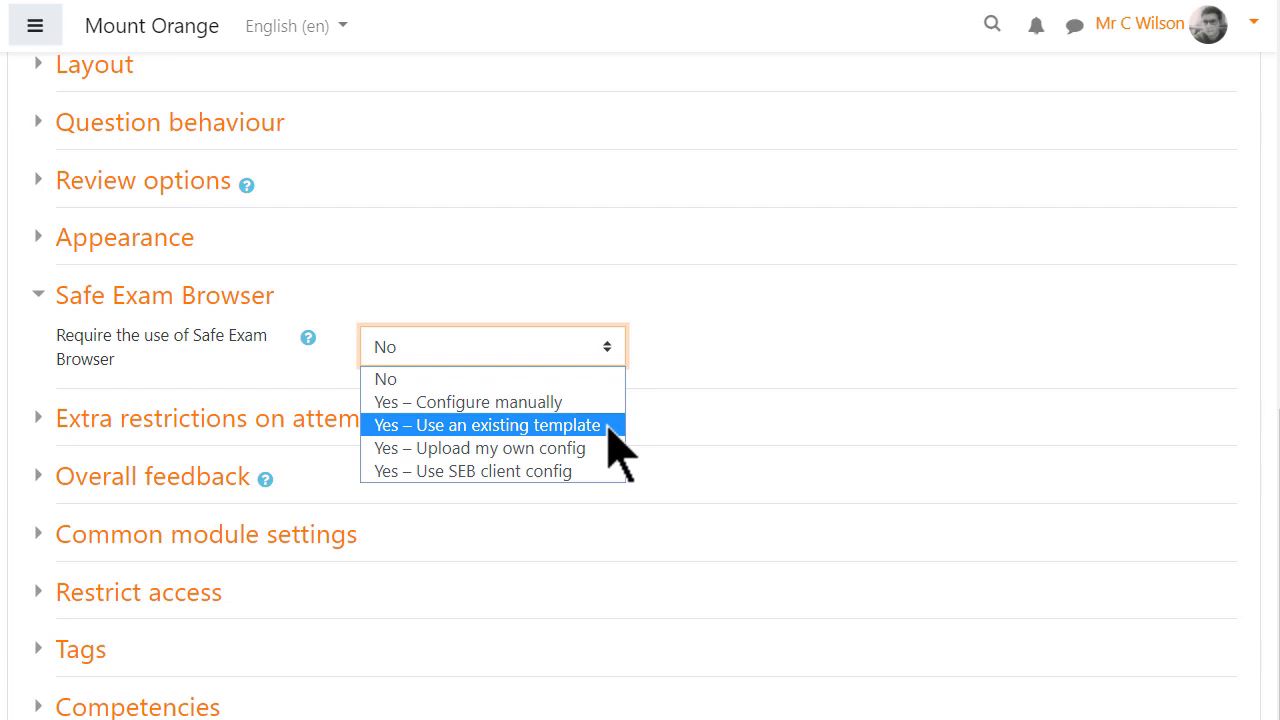
{"action": "mouse_move", "coordinate": [614, 450]}
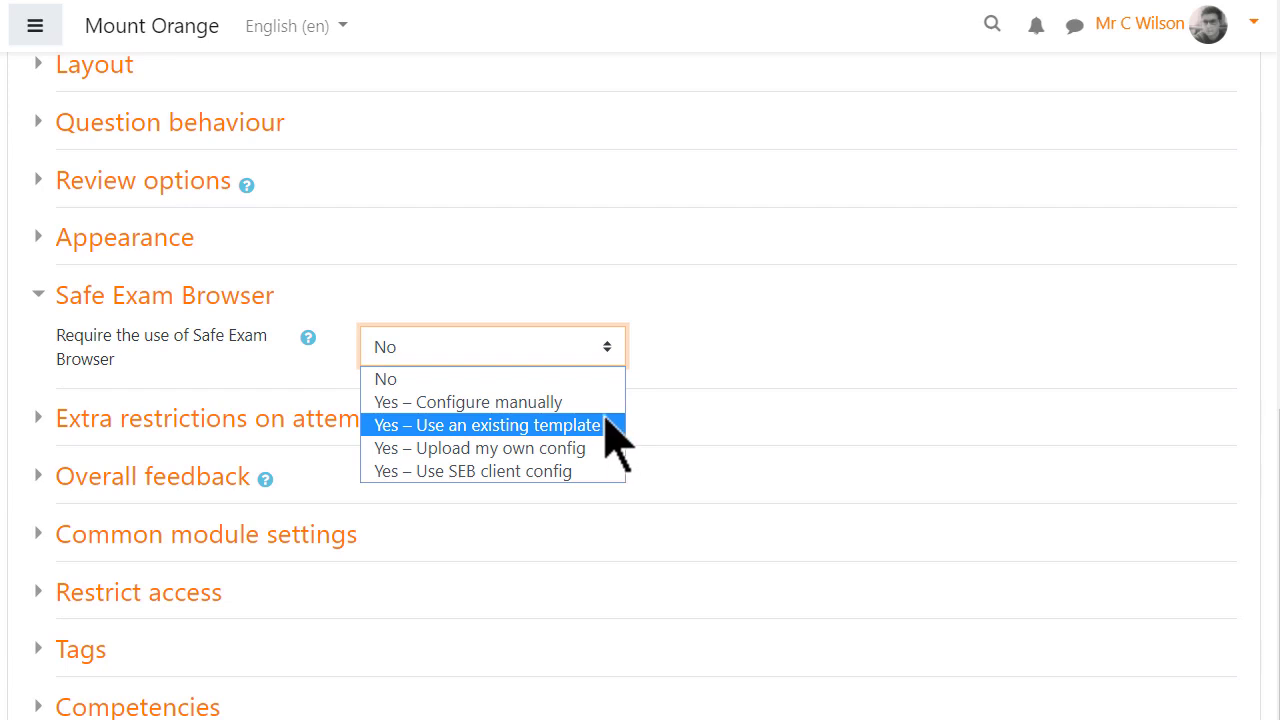
Set Safe Exam Browser to 'Yes – Configure manually' and Enable URL filtering to Yes
{"action": "left_click", "coordinate": [464, 402]}
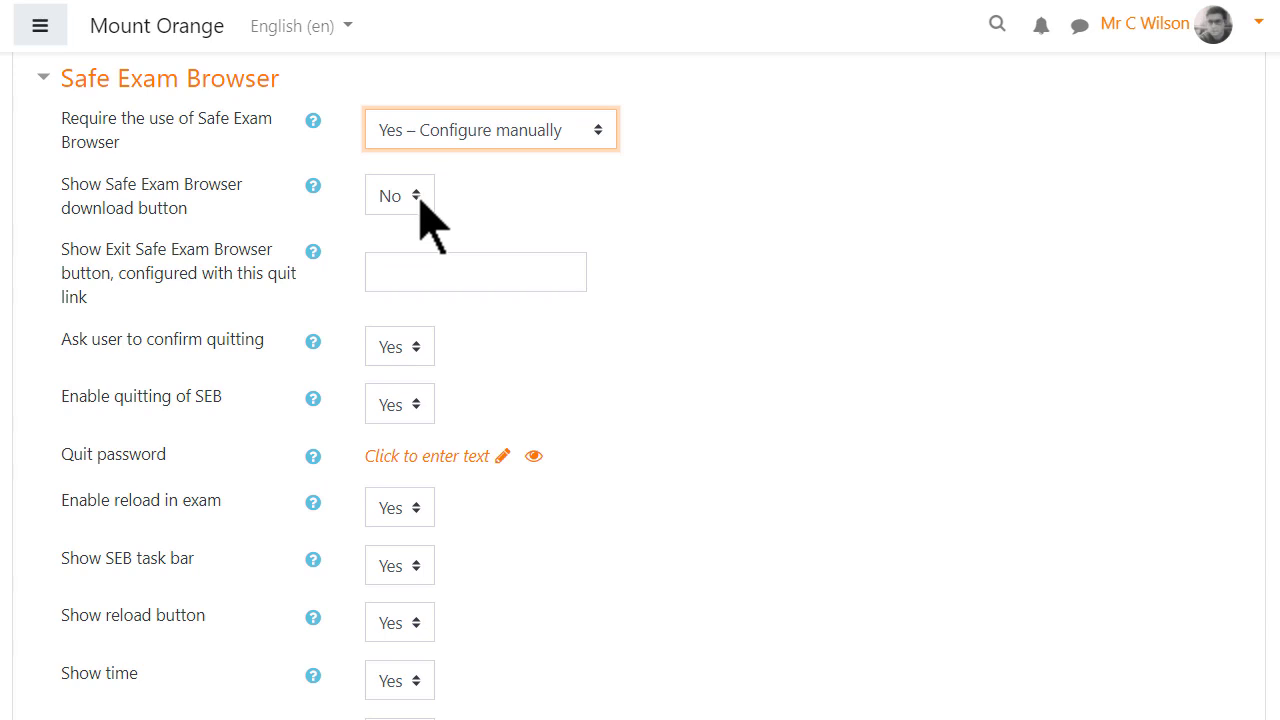
{"action": "left_click", "coordinate": [398, 194]}
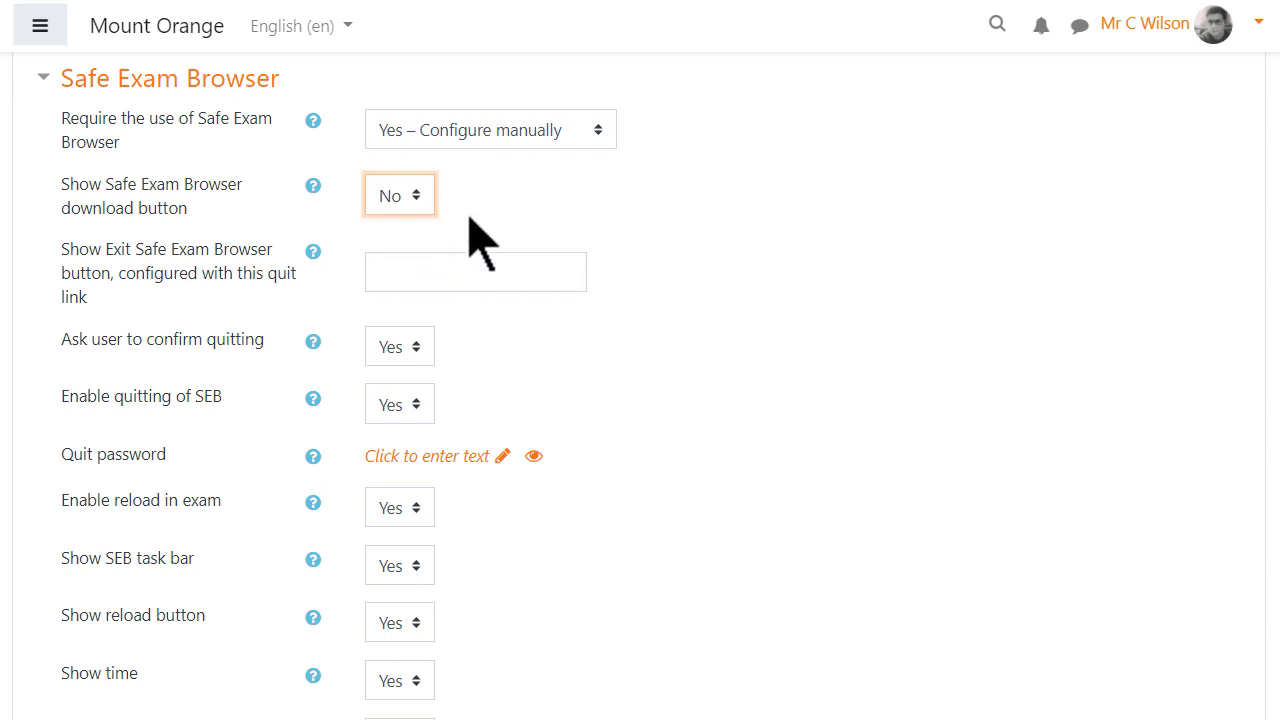
{"action": "scroll", "scroll_direction": "down", "scroll_amount": 3}
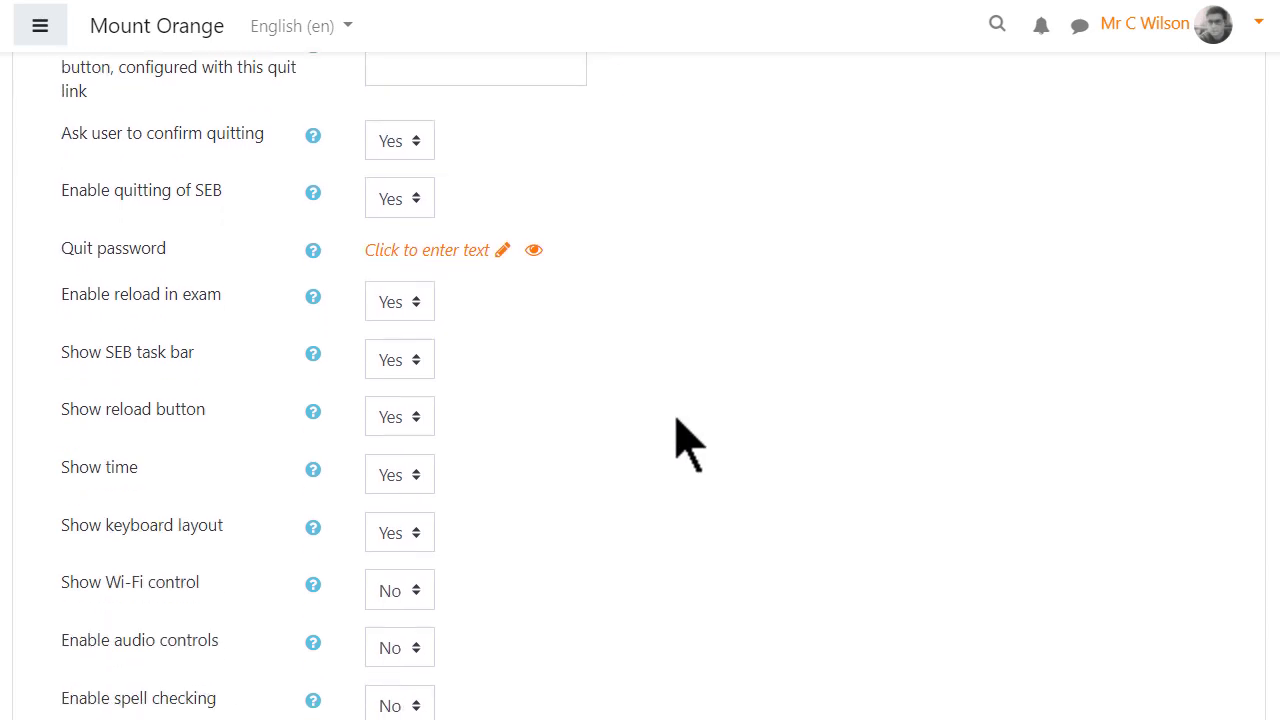
{"action": "scroll", "scroll_direction": "down", "scroll_amount": 3}
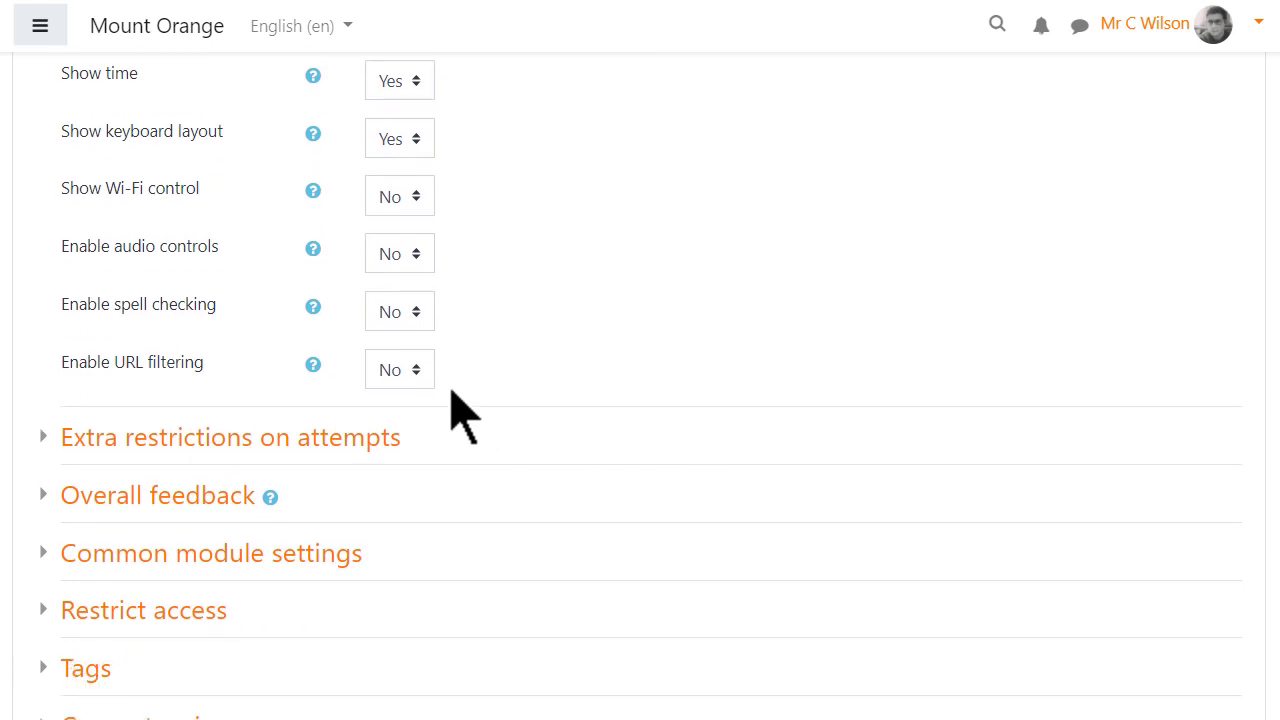
{"action": "left_click", "coordinate": [400, 368]}
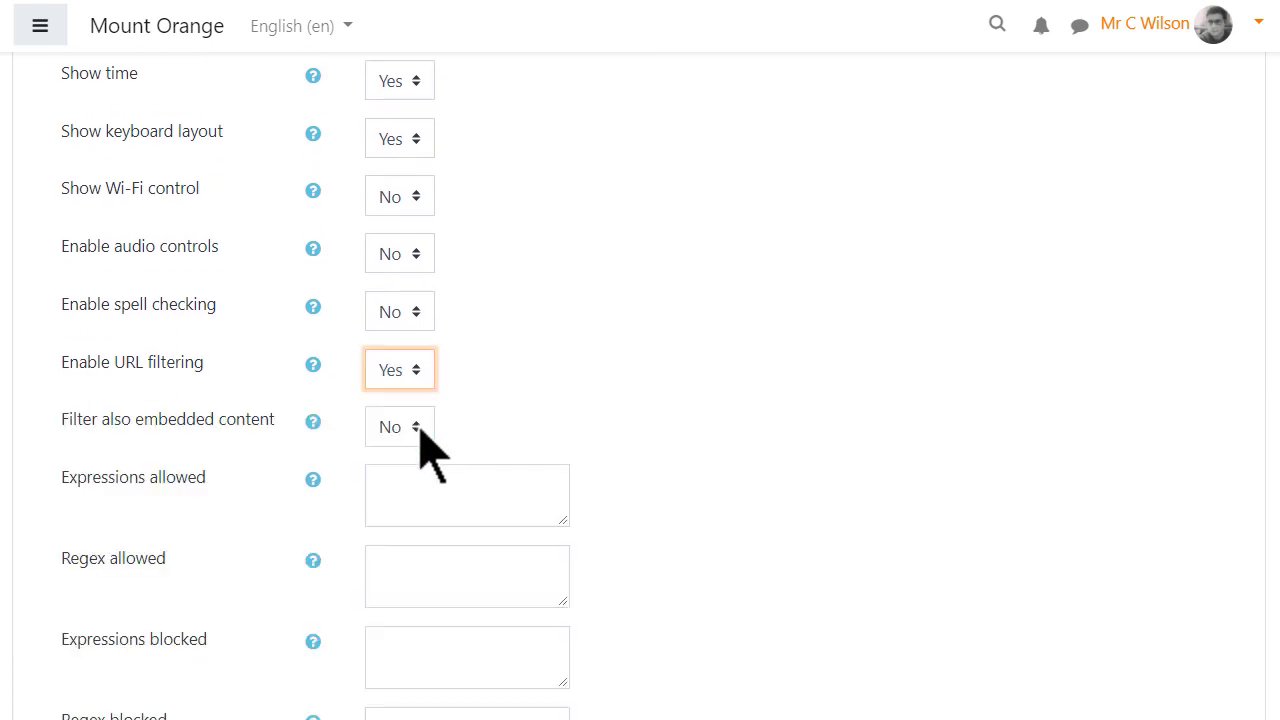
{"action": "scroll", "scroll_direction": "down", "scroll_amount": 3}
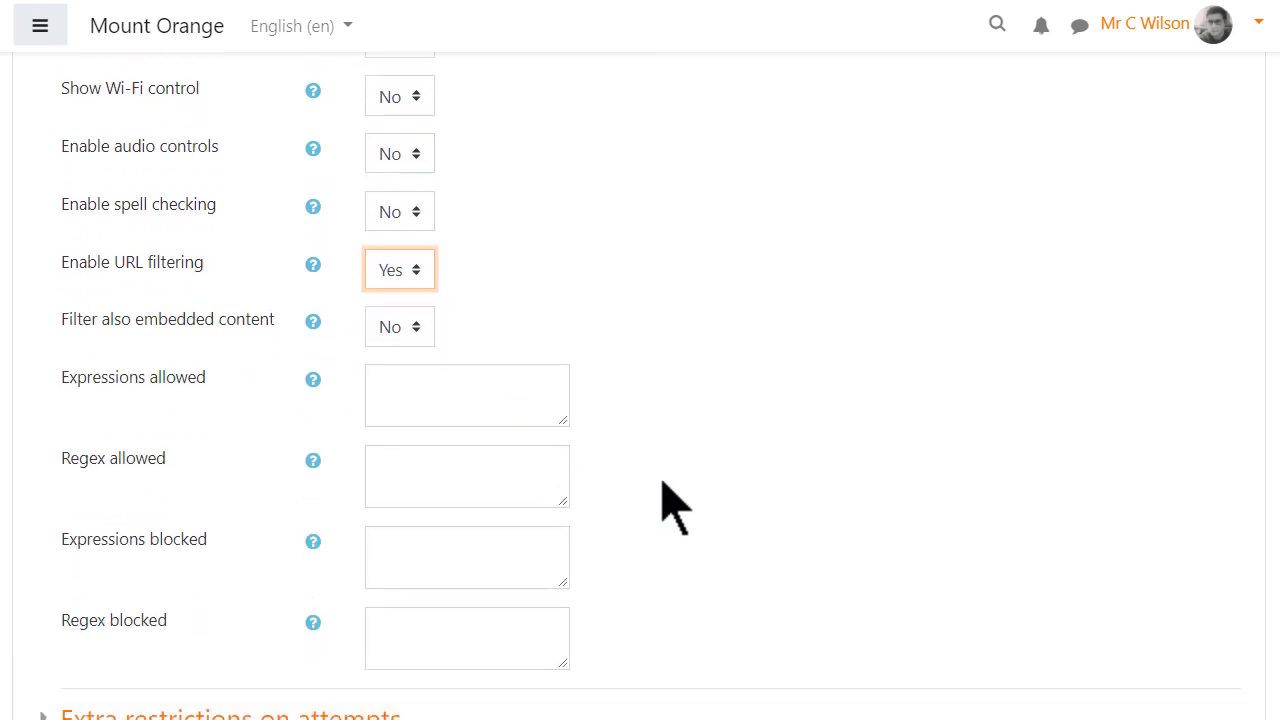
{"action": "scroll", "scroll_direction": "down", "scroll_amount": 3}
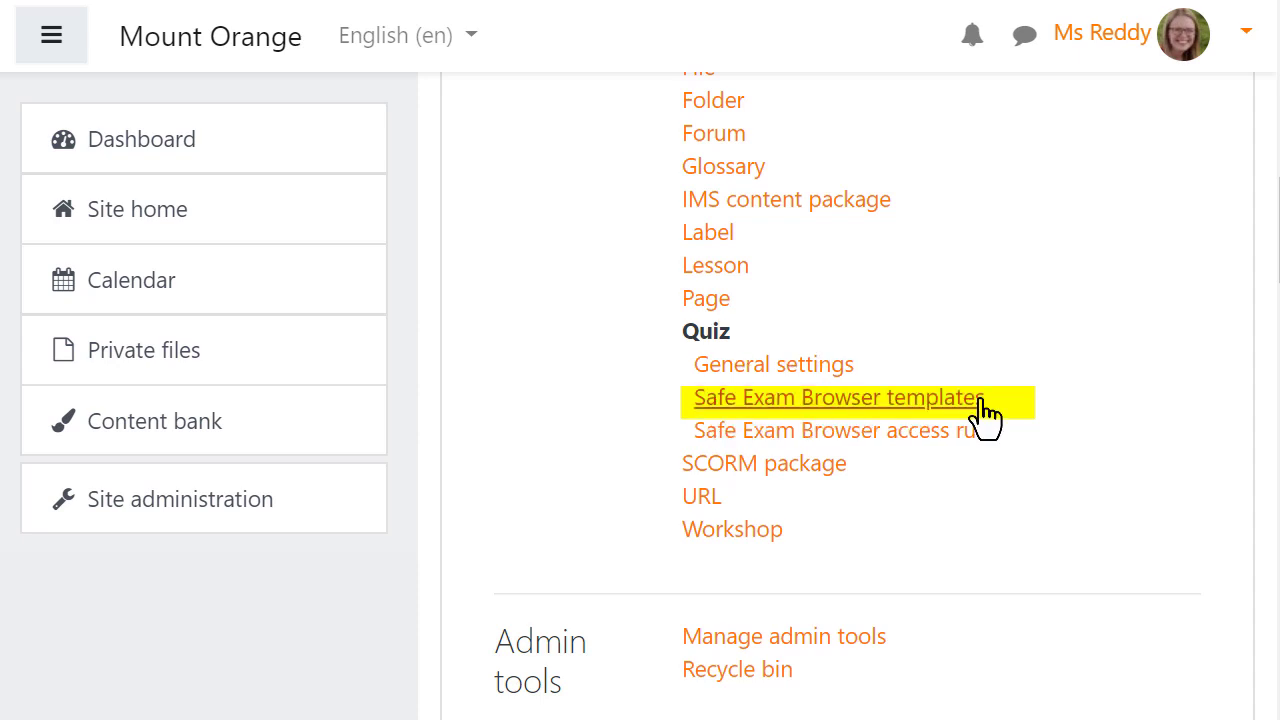
From Site administration Plugins, under Quiz, open Safe Exam Browser access rules
{"action": "left_click", "coordinate": [838, 396]}
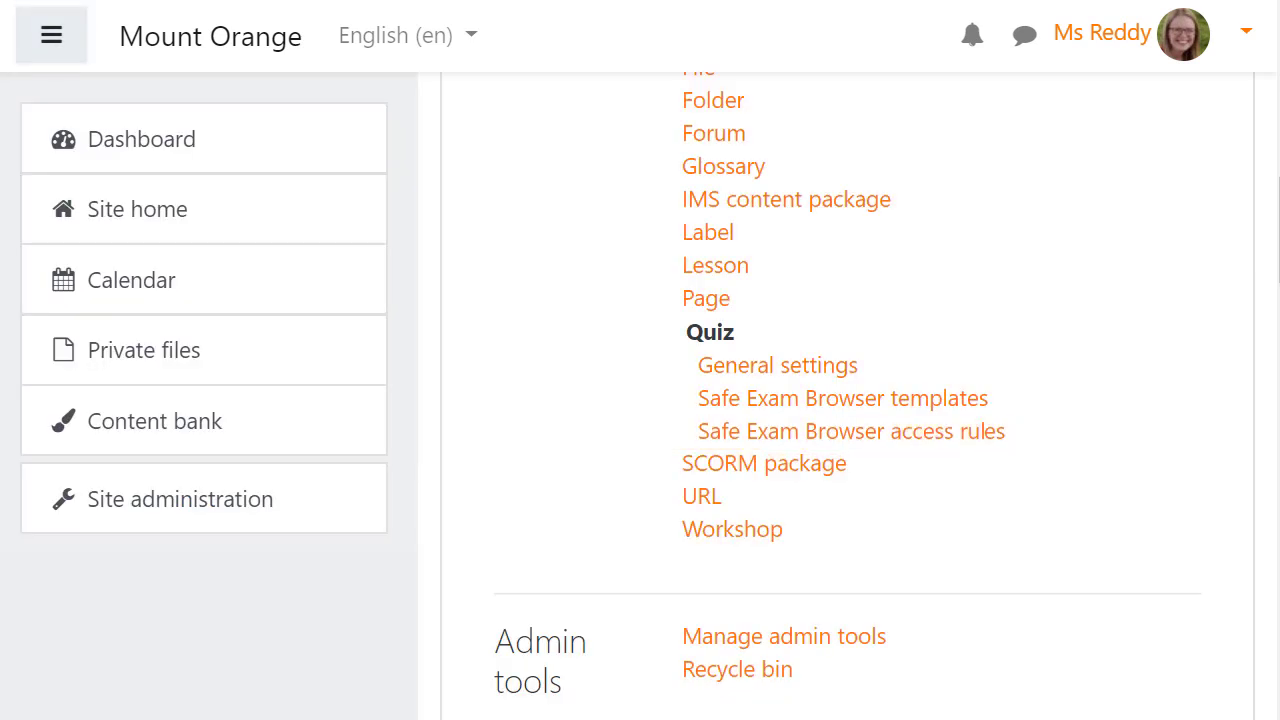
{"action": "left_click", "coordinate": [850, 432]}
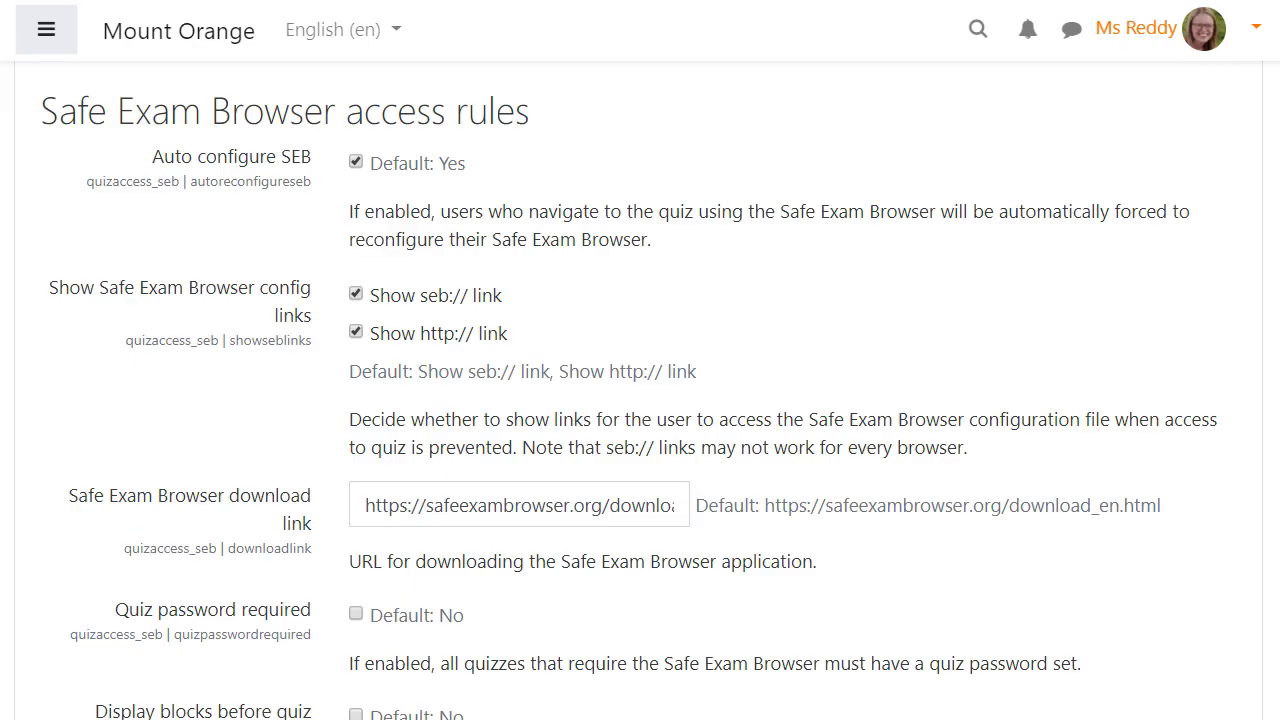